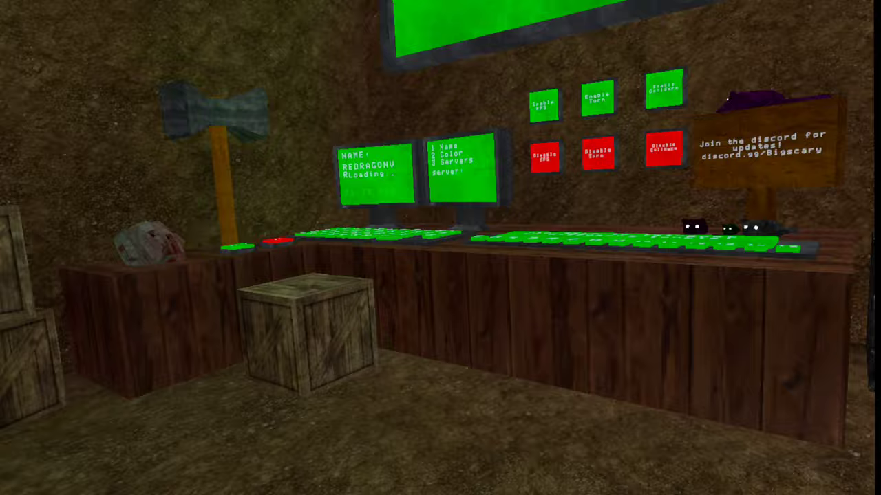
mouse_move(440, 248)
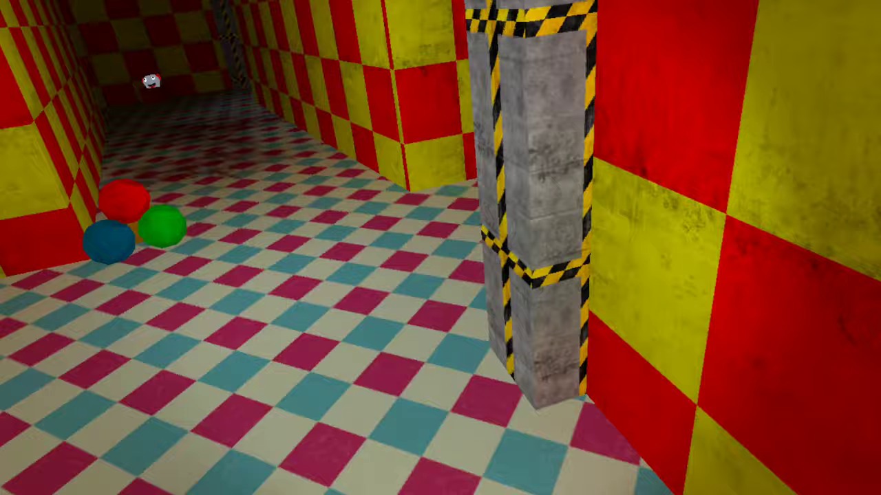
mouse_move(441, 248)
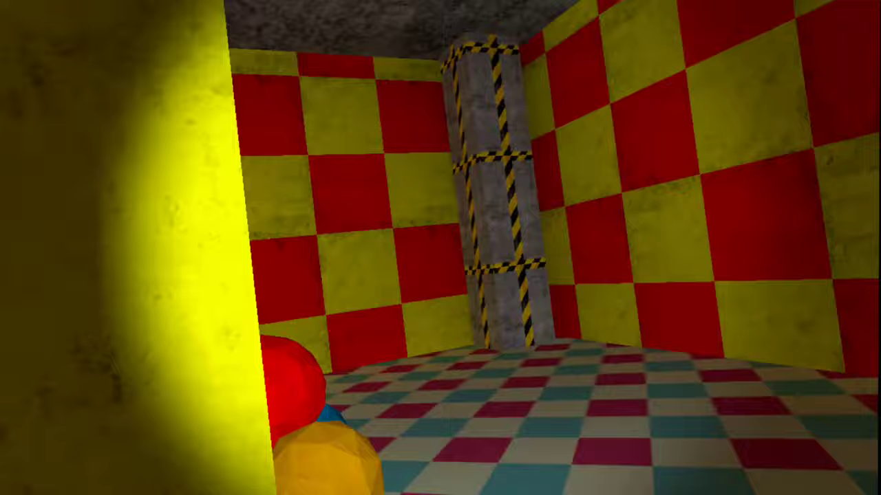
mouse_move(440, 248)
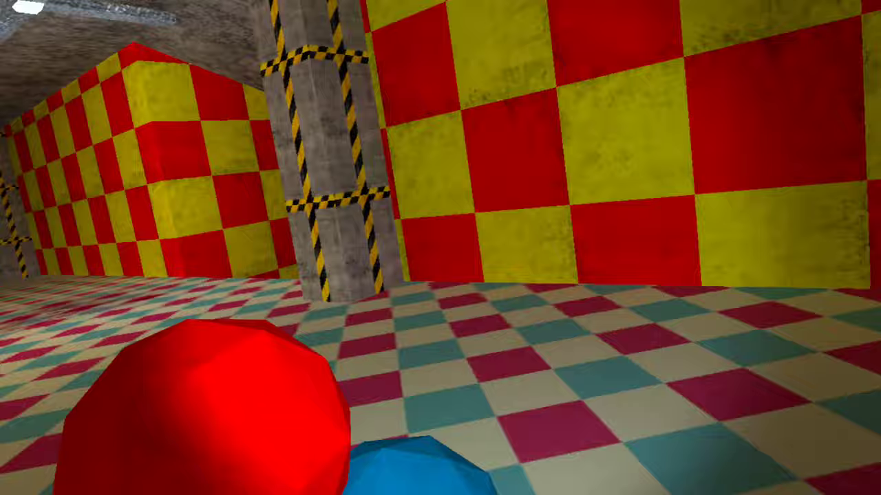
mouse_move(440, 248)
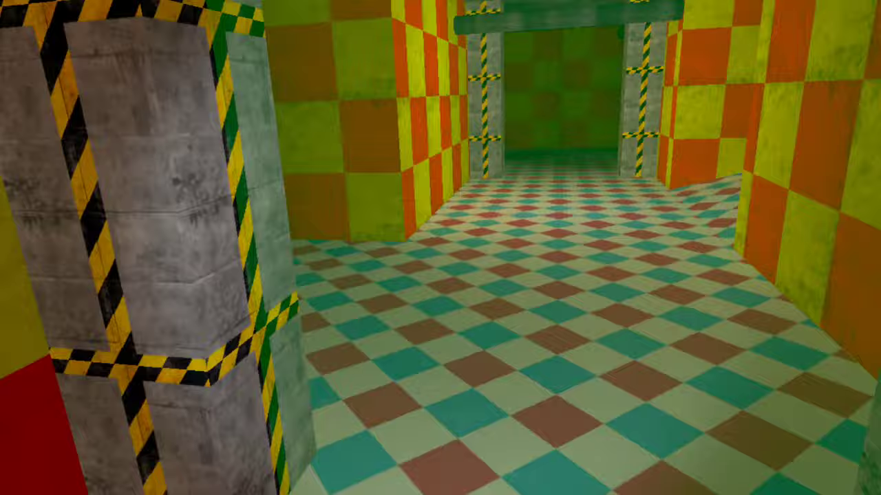
mouse_move(440, 248)
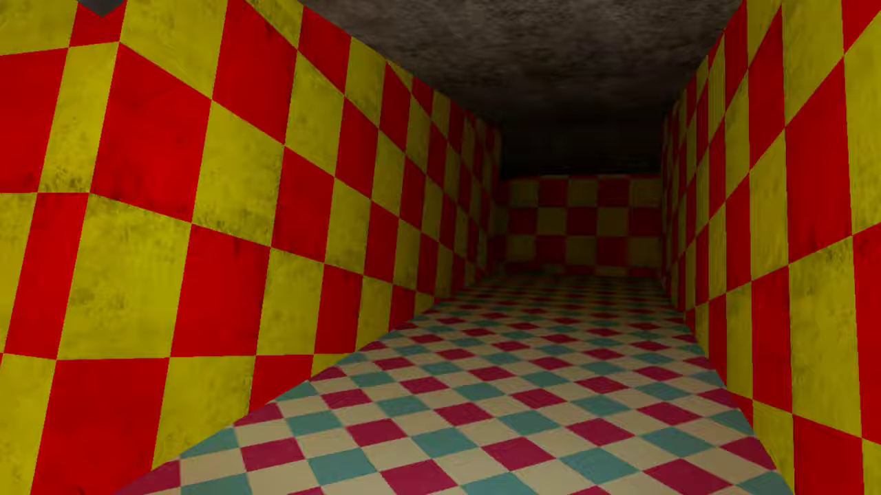
mouse_move(440, 248)
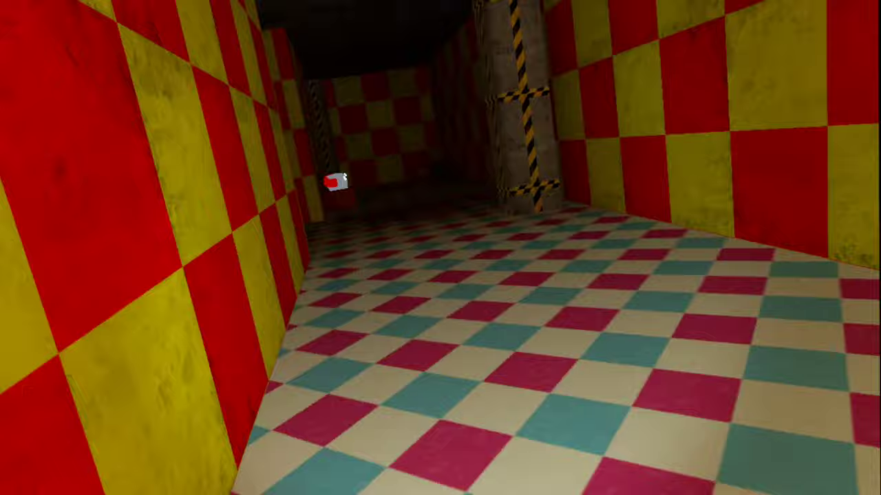
key(w)
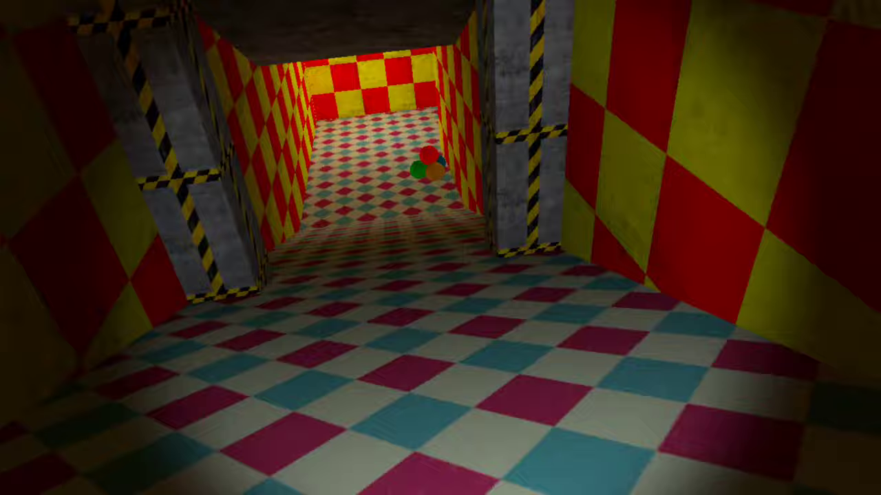
key(w)
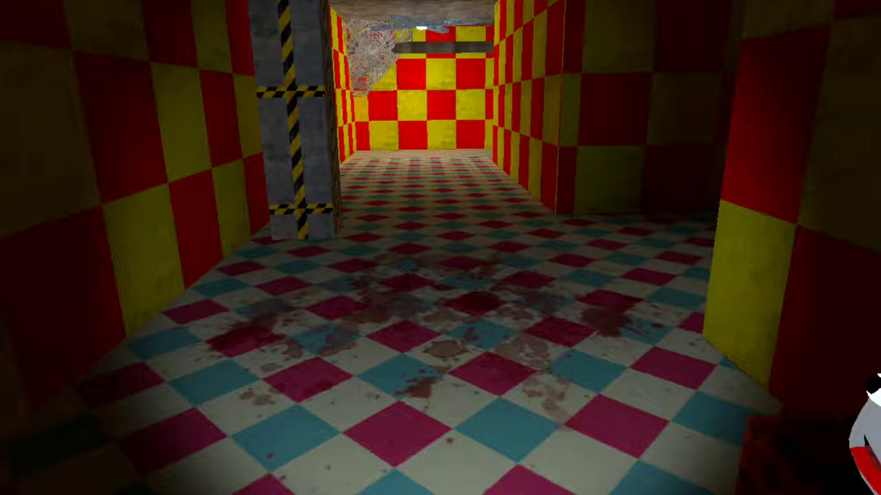